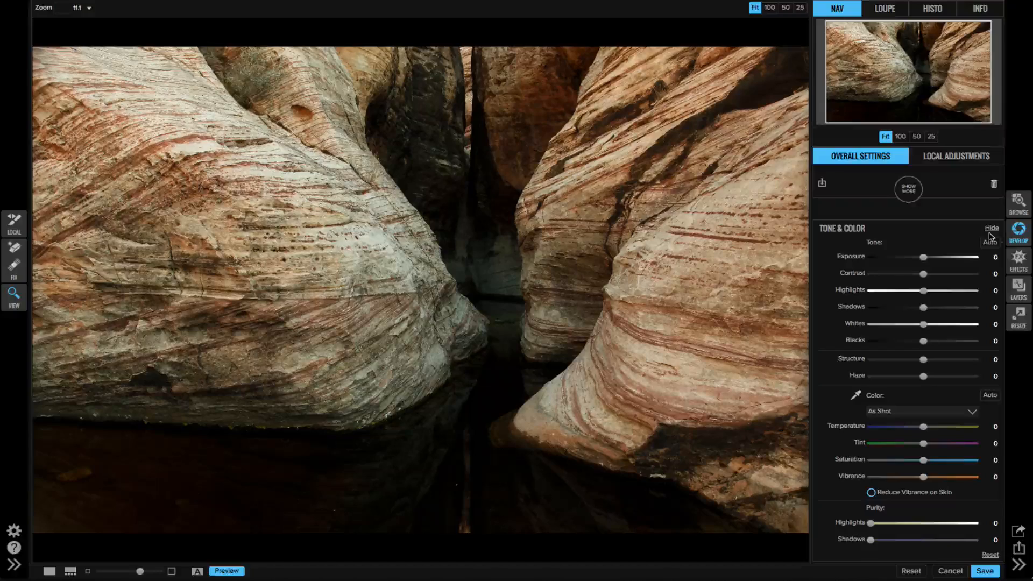
Step: Apply Auto tone and shift Tint to 14 toward magenta for a warmer look
{"action": "left_click", "coordinate": [990, 242]}
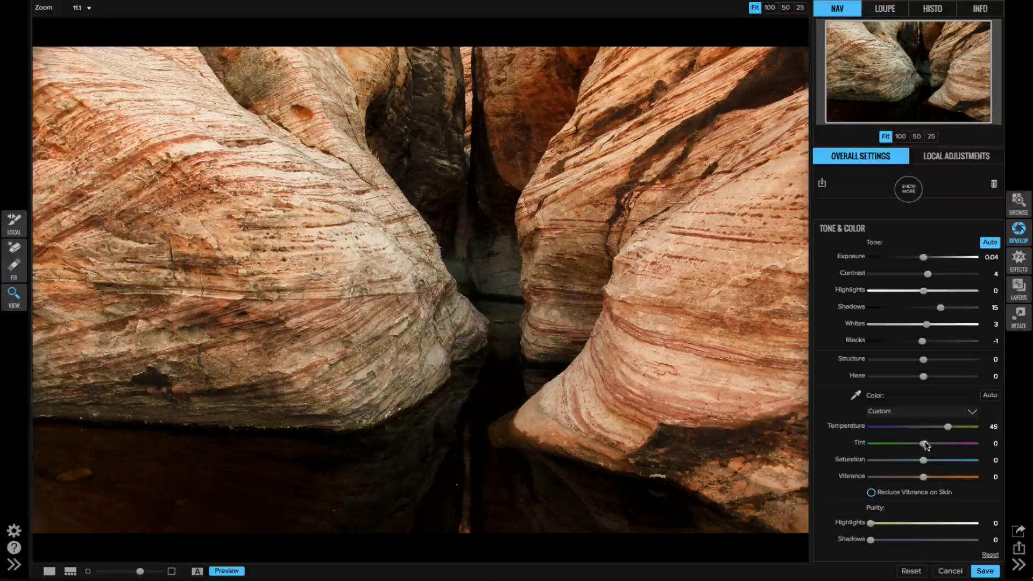
{"action": "left_click_drag", "start_coordinate": [922, 444], "coordinate": [932, 443]}
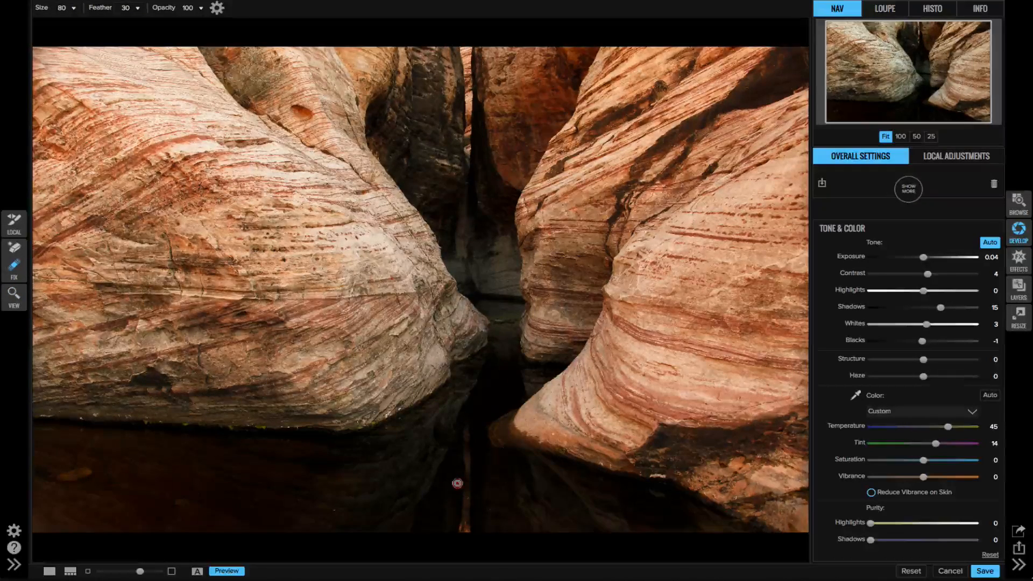
{"action": "mouse_move", "coordinate": [335, 509]}
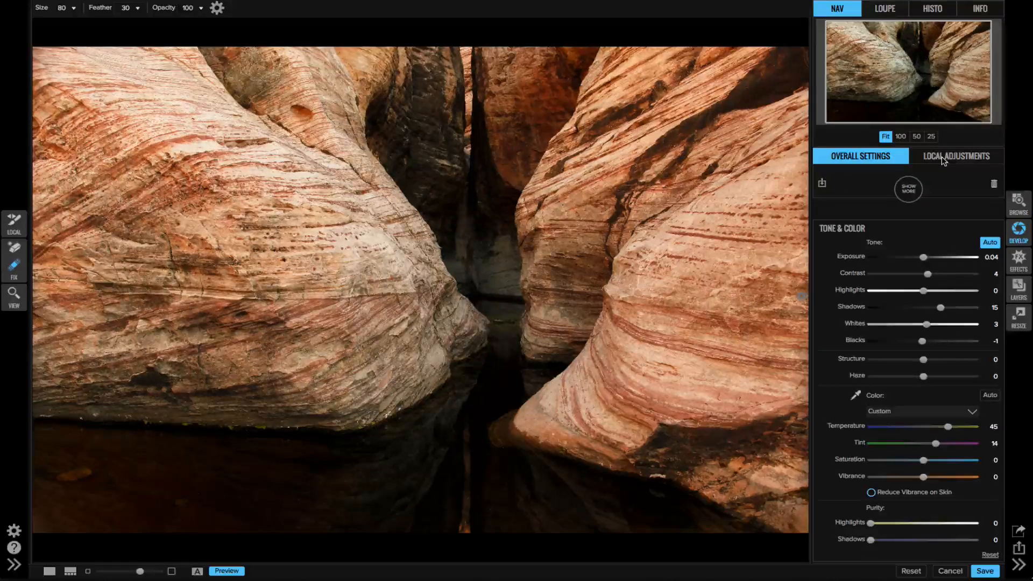
Step: Add a local adjustment layer with Exposure raised to 0.95 for the water
{"action": "left_click", "coordinate": [955, 156]}
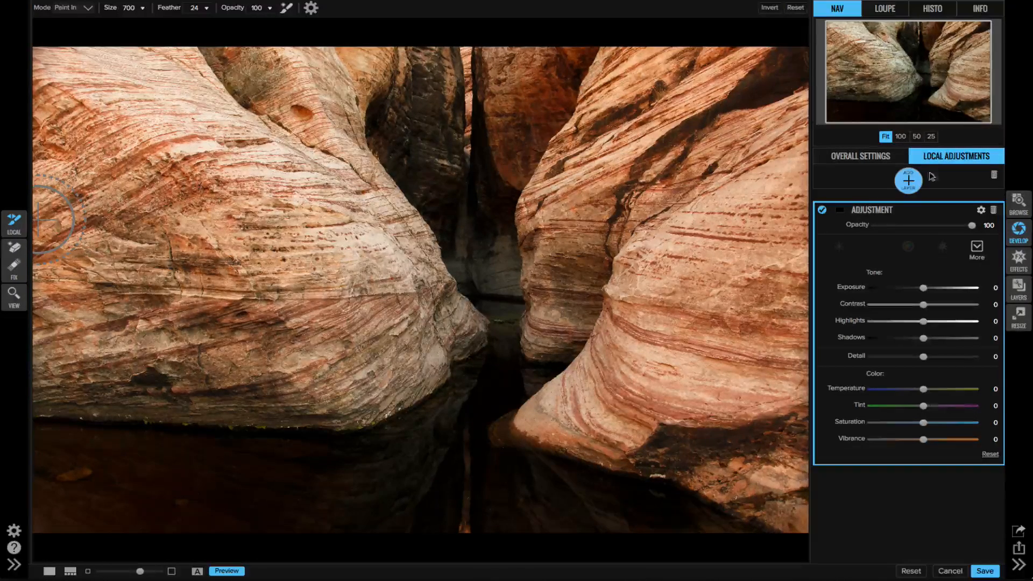
{"action": "left_click_drag", "start_coordinate": [924, 288], "coordinate": [934, 288]}
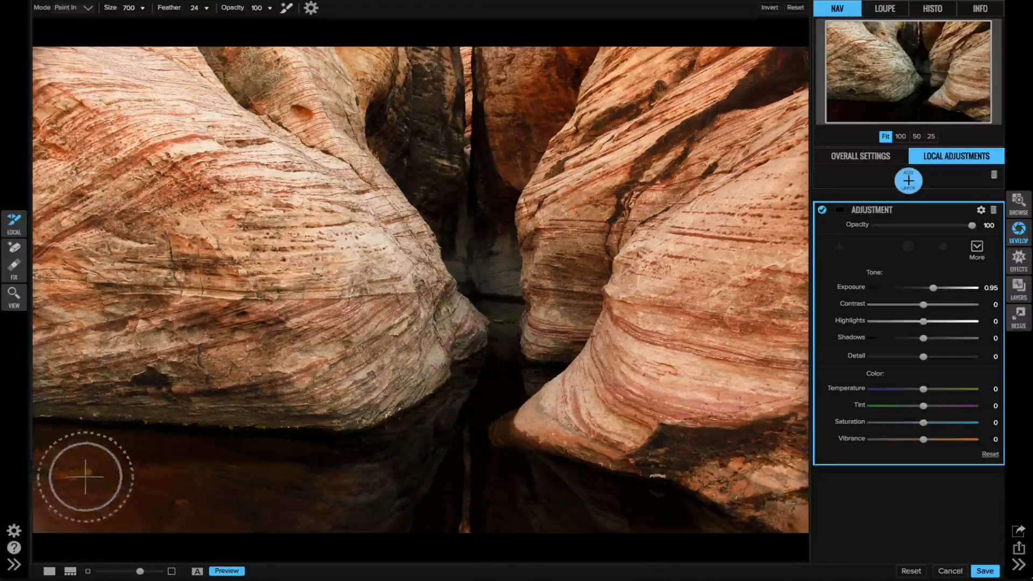
{"action": "mouse_move", "coordinate": [598, 524]}
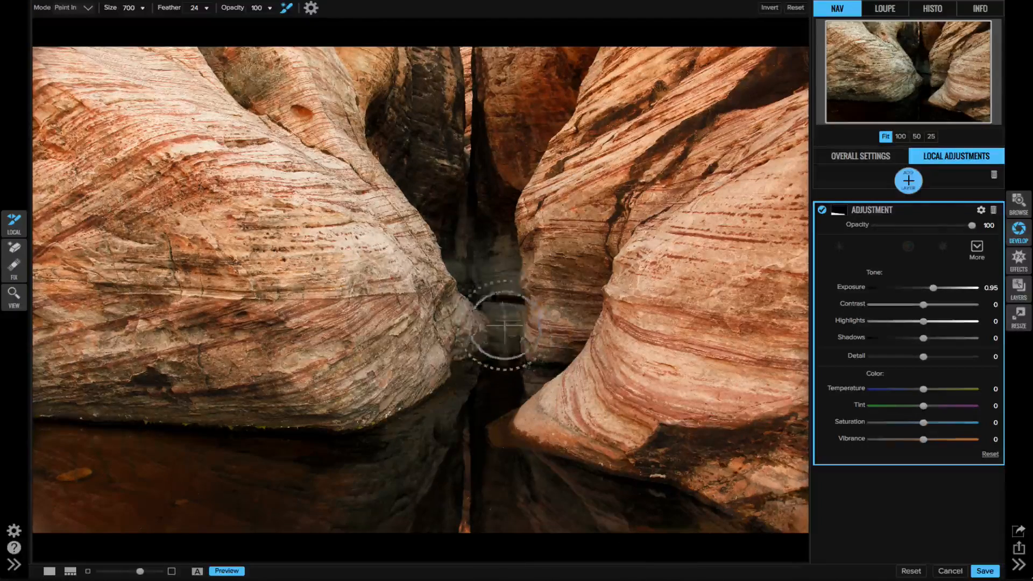
{"action": "mouse_move", "coordinate": [221, 434]}
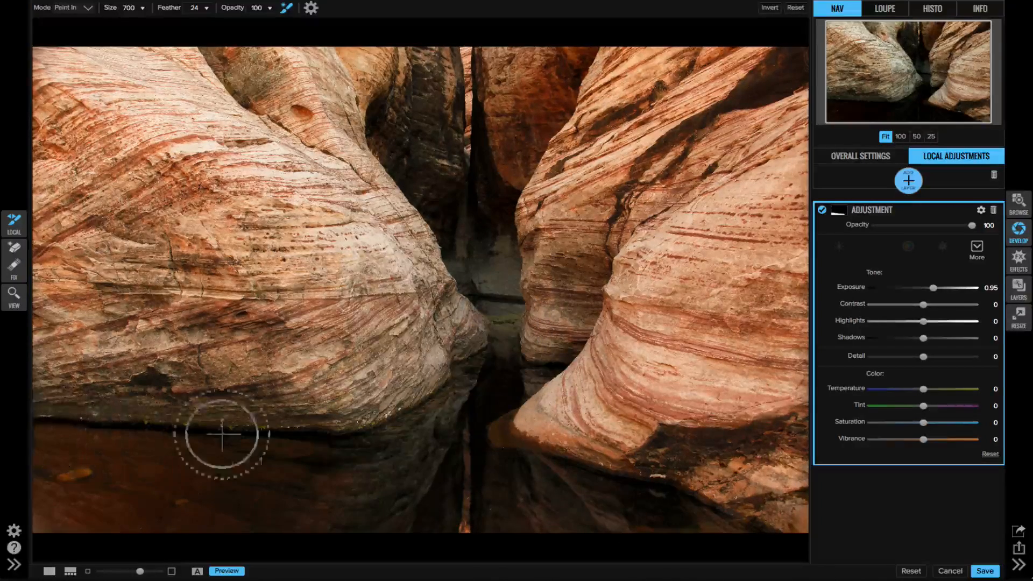
Step: Raise the water adjustment's Exposure to 1.65 and lower Detail to -15
{"action": "left_click_drag", "start_coordinate": [934, 288], "coordinate": [942, 288]}
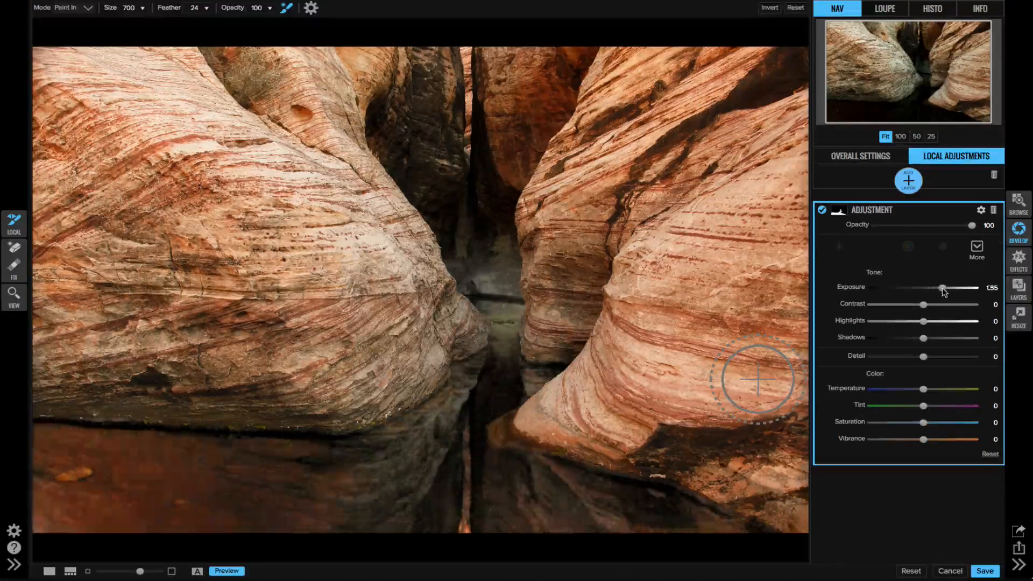
{"action": "left_click_drag", "start_coordinate": [940, 288], "coordinate": [942, 288]}
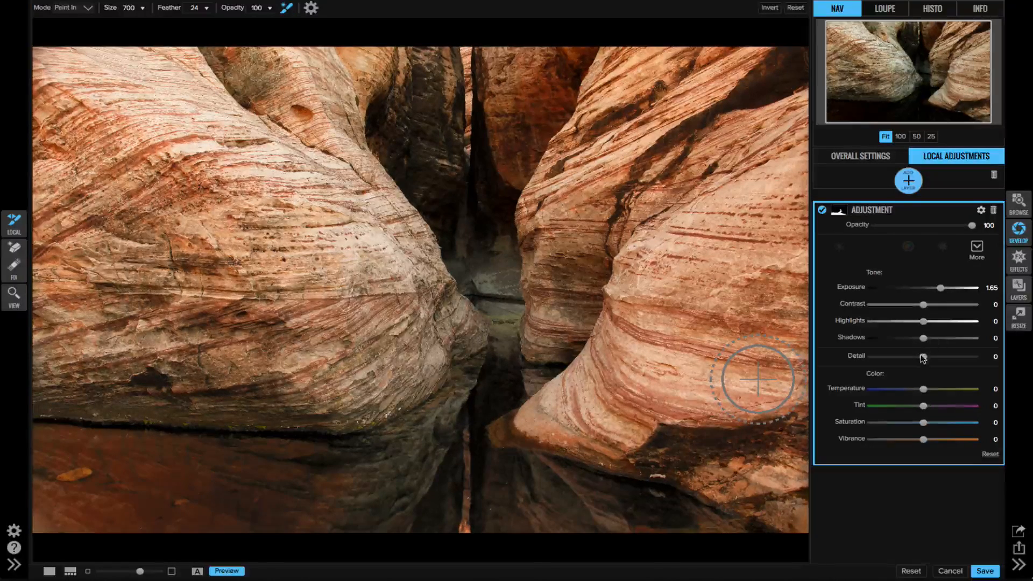
{"action": "left_click_drag", "start_coordinate": [922, 357], "coordinate": [906, 356]}
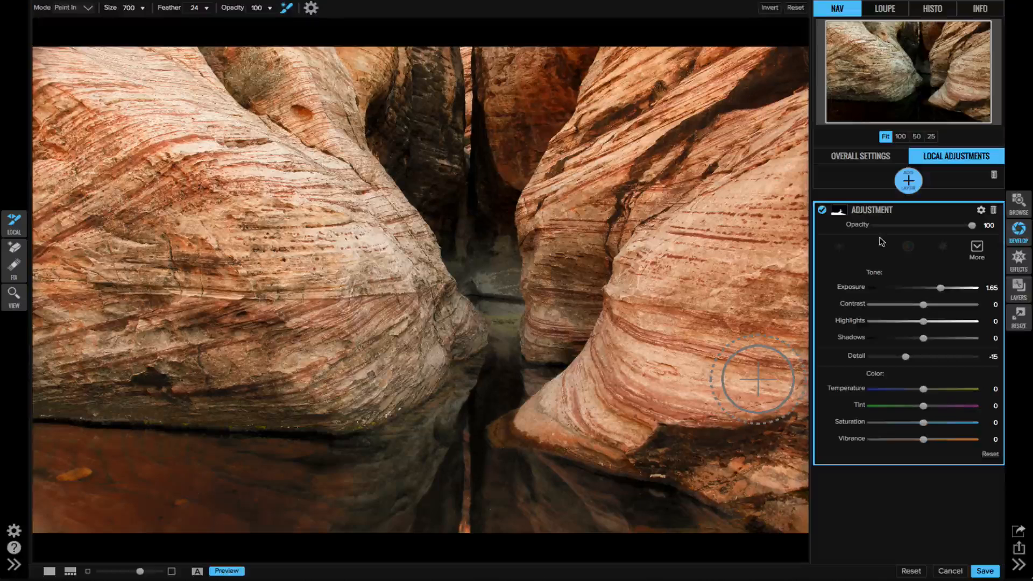
{"action": "left_click", "coordinate": [977, 251]}
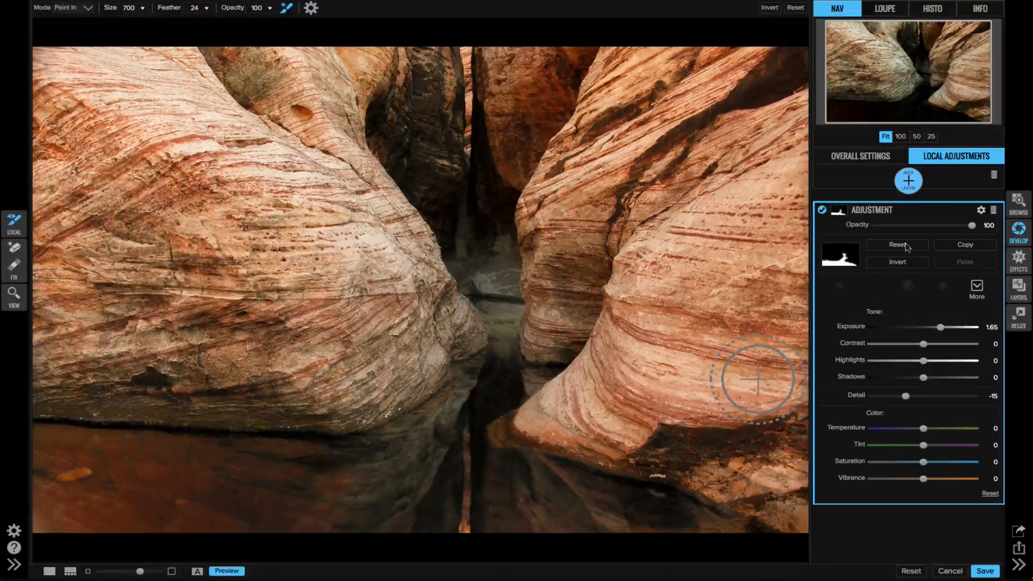
Step: Reuse the water mask inverted on a new layer, giving the rocks Contrast 8 and Detail 14
{"action": "left_click", "coordinate": [896, 244]}
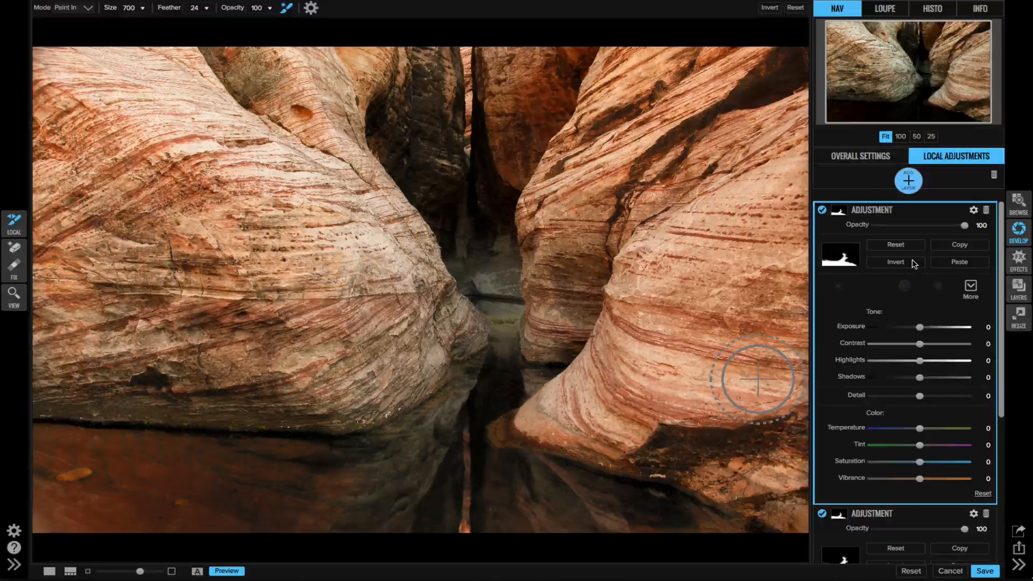
{"action": "left_click", "coordinate": [894, 262]}
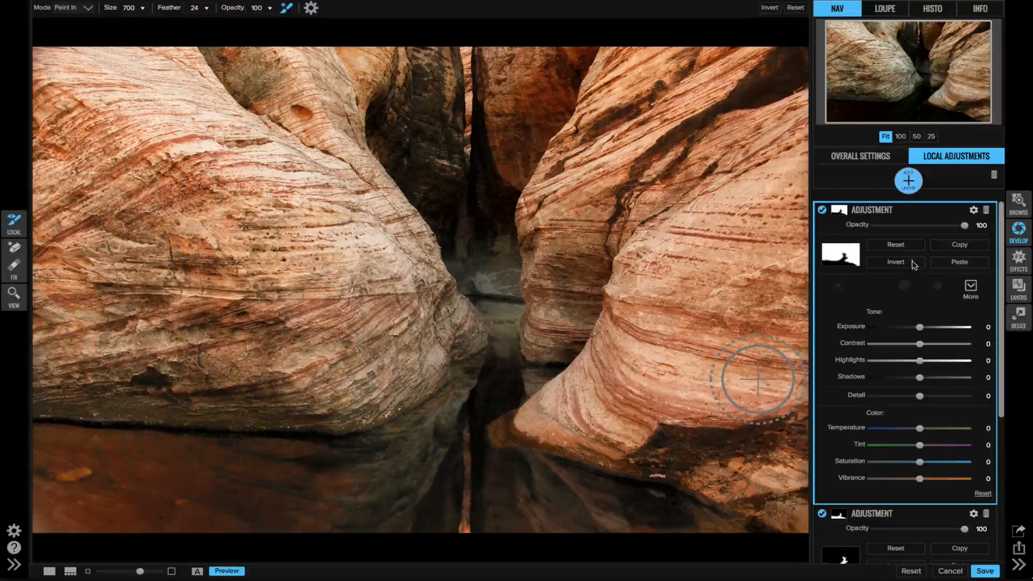
{"action": "left_click_drag", "start_coordinate": [919, 396], "coordinate": [935, 396]}
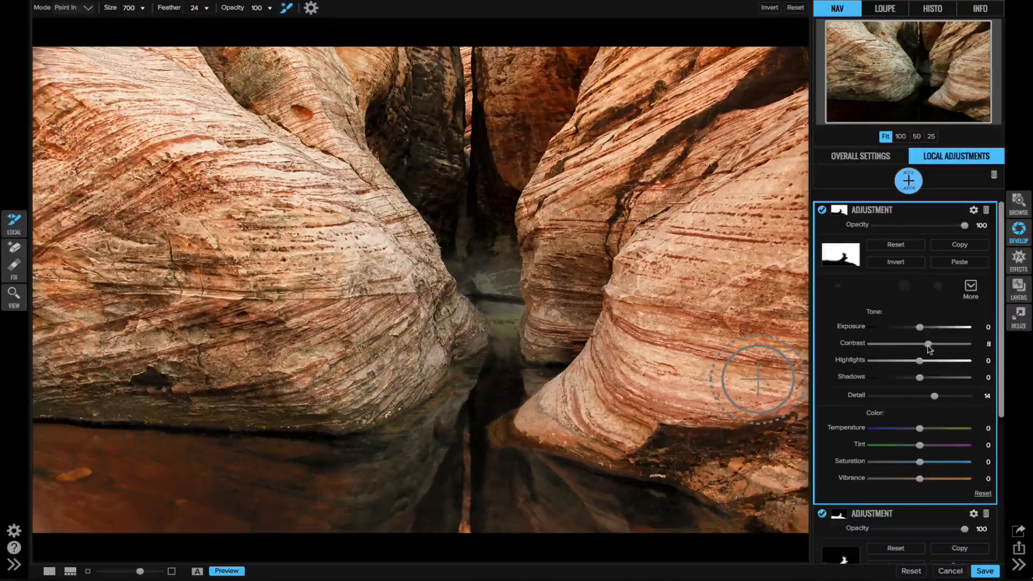
{"action": "mouse_move", "coordinate": [264, 30]}
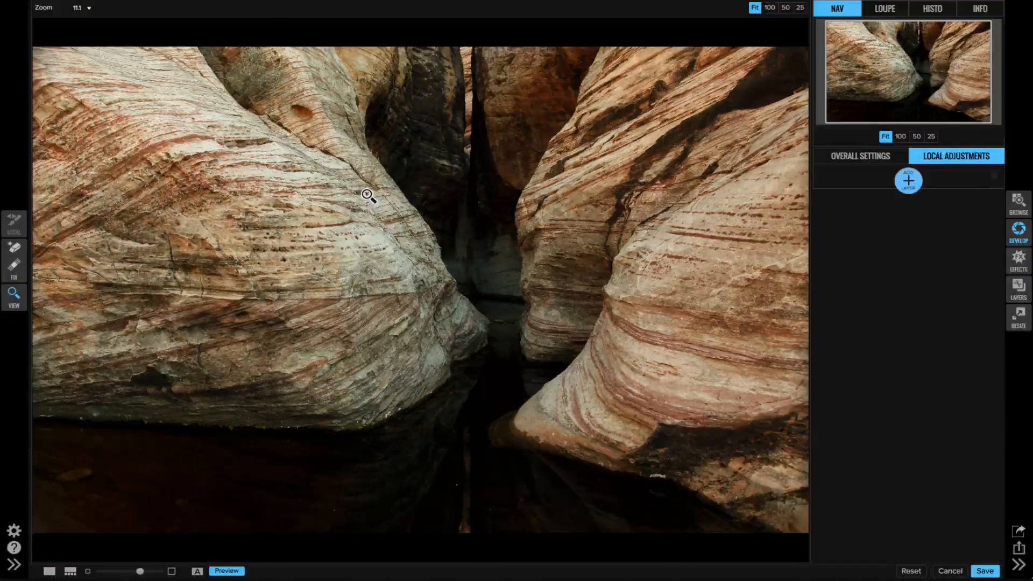
{"action": "left_click", "coordinate": [909, 180]}
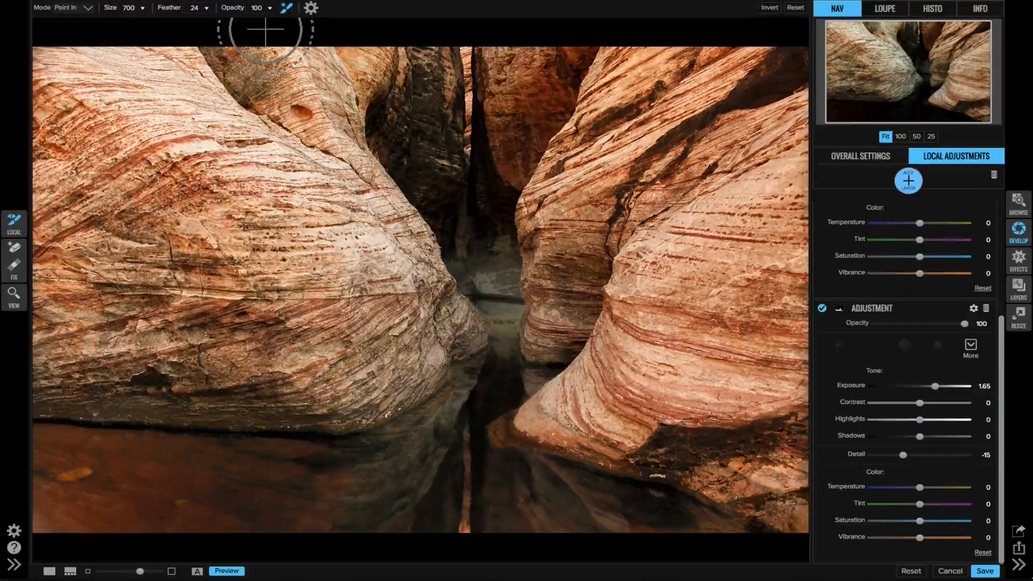